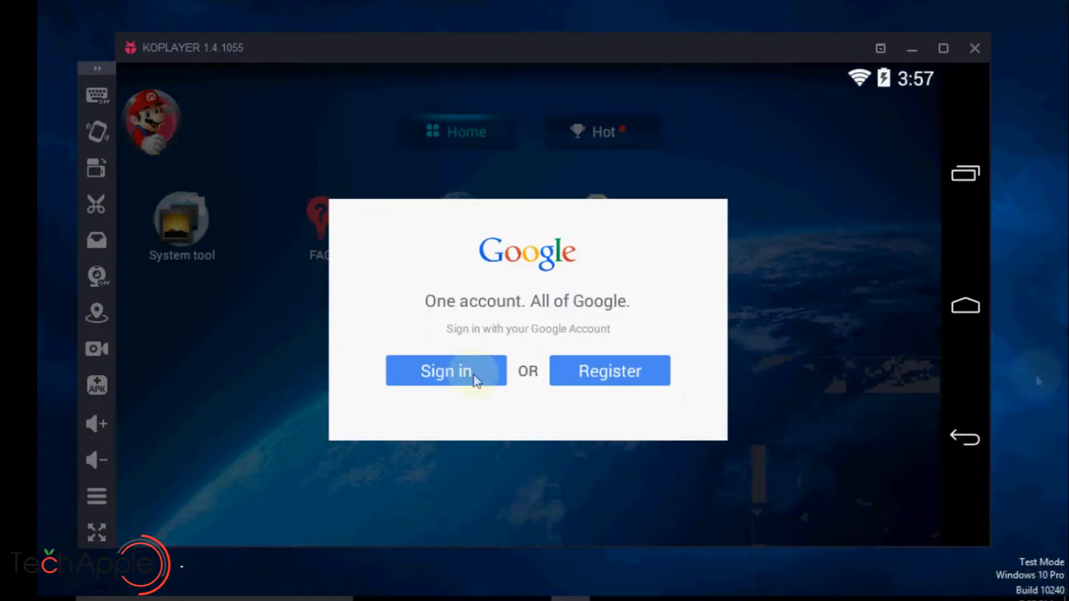
Sign in to KOPlayer with an existing Google account to reach Google Play.
left_click(446, 371)
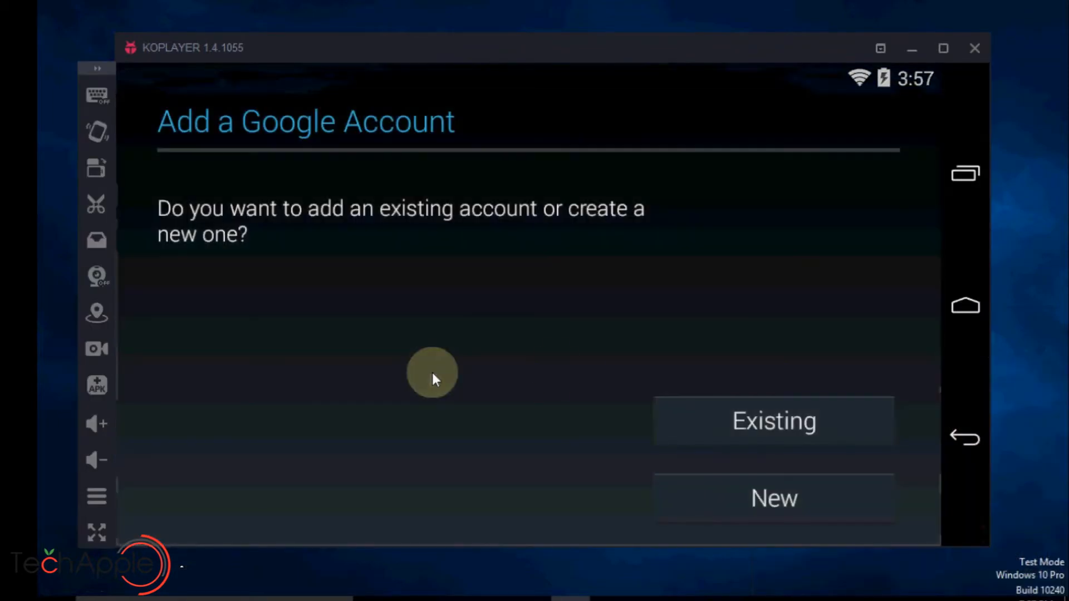
left_click(774, 421)
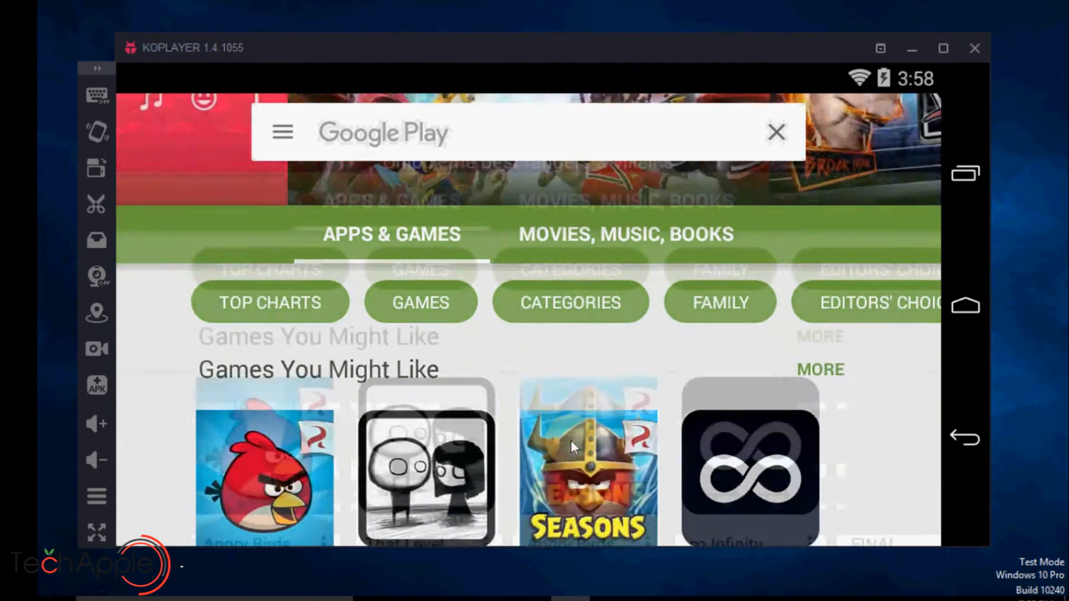
Install Jetpack in KOPlayer, allowing the large download without Wi-Fi-only restriction.
left_click(781, 308)
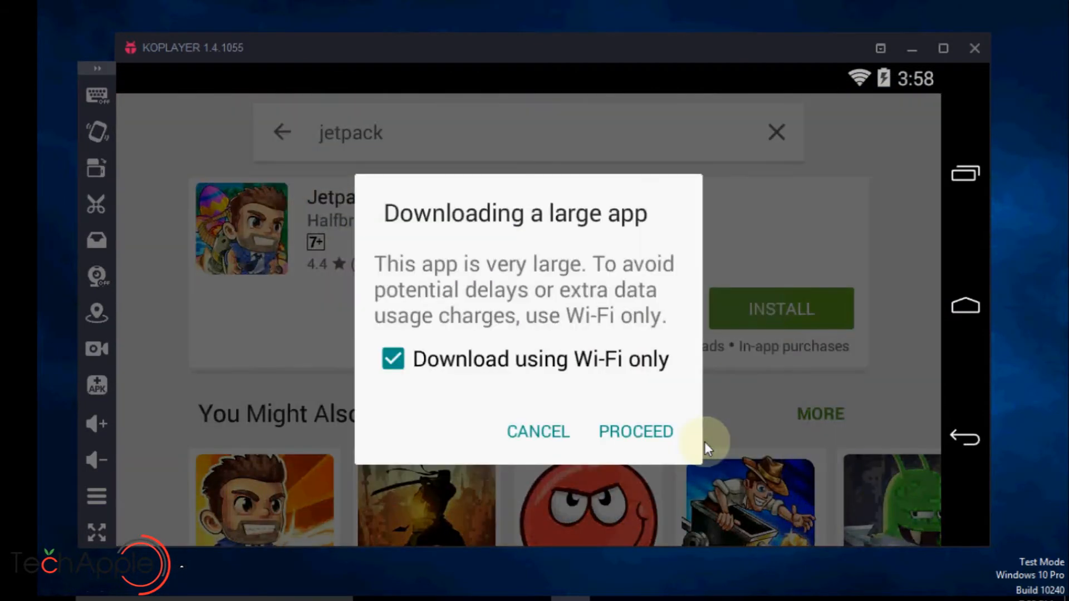
left_click(393, 359)
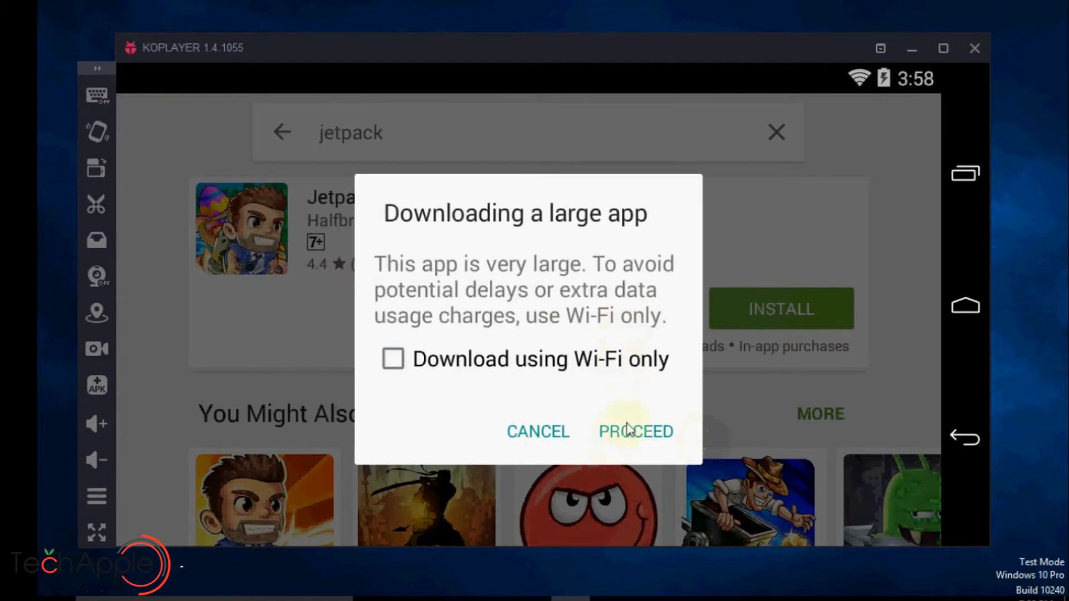
left_click(635, 431)
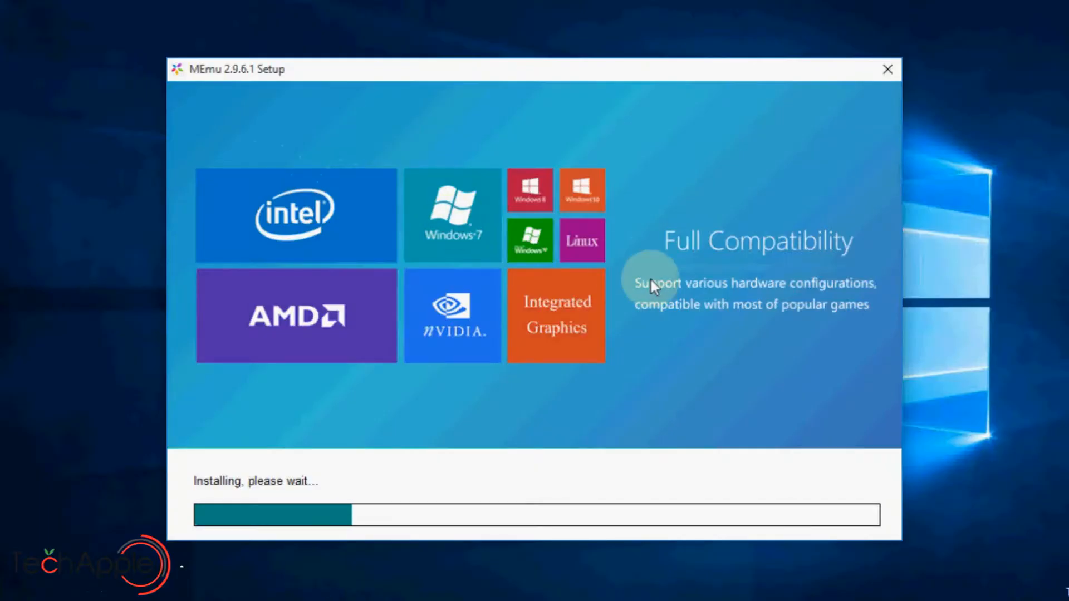
mouse_move(848, 392)
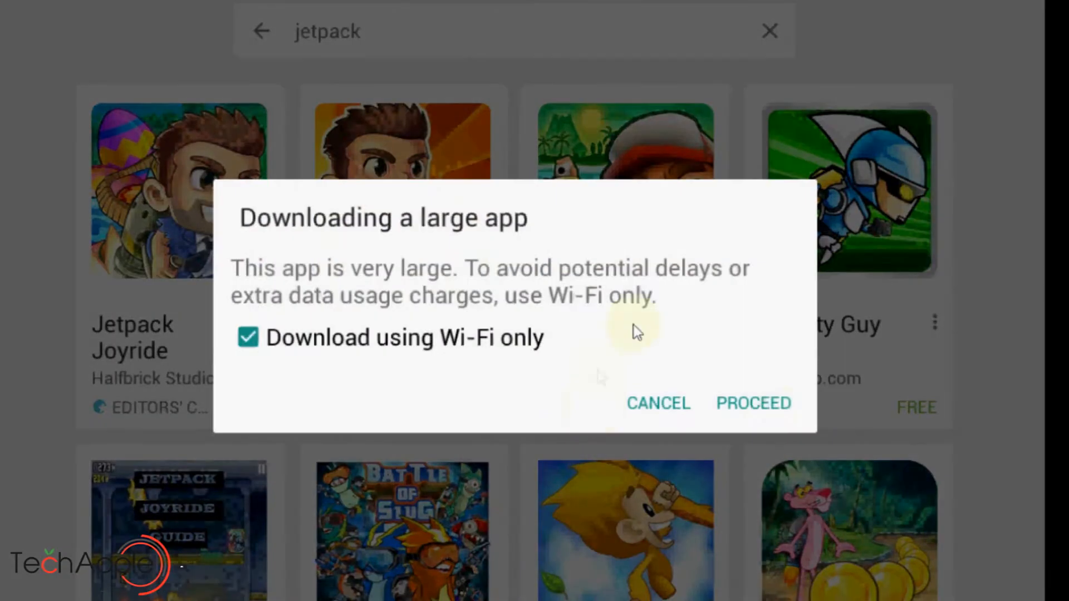
Turn off 'Download using Wi-Fi only' for Jetpack Joyride in MEmu and proceed.
left_click(248, 337)
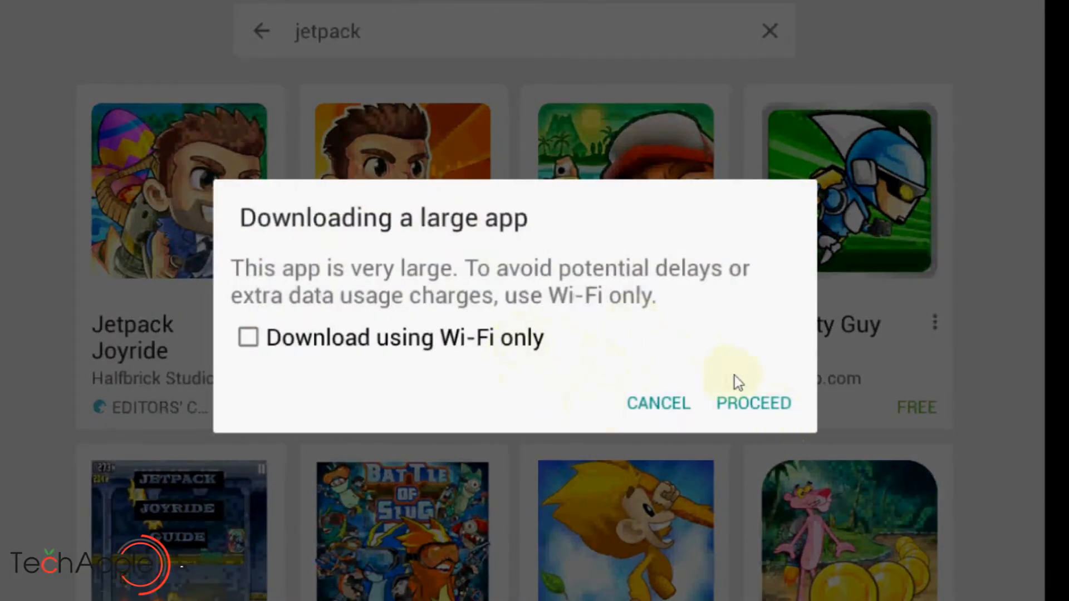
left_click(753, 403)
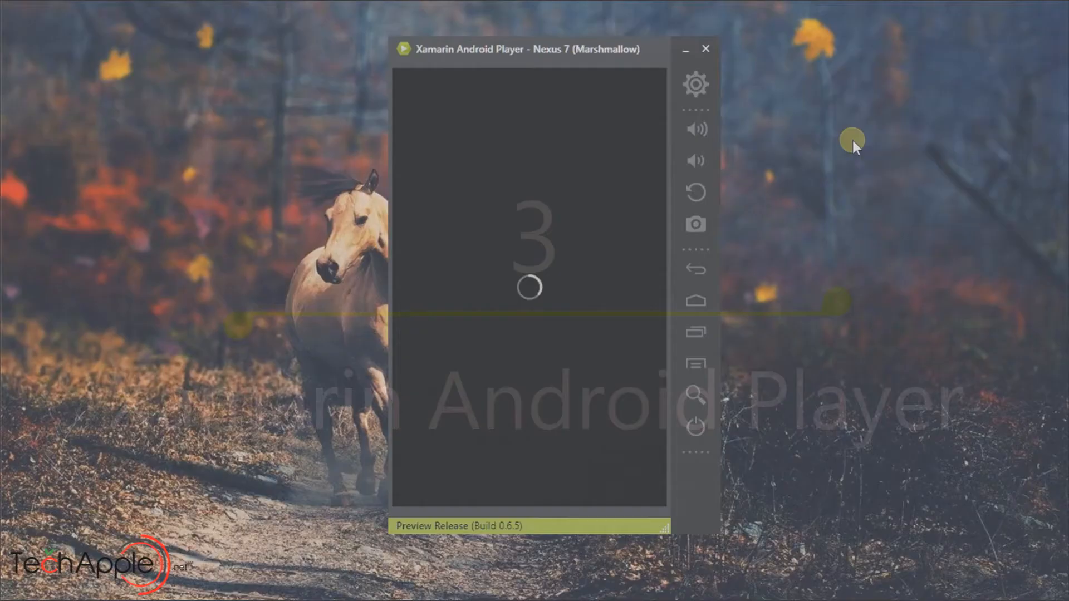
mouse_move(695, 128)
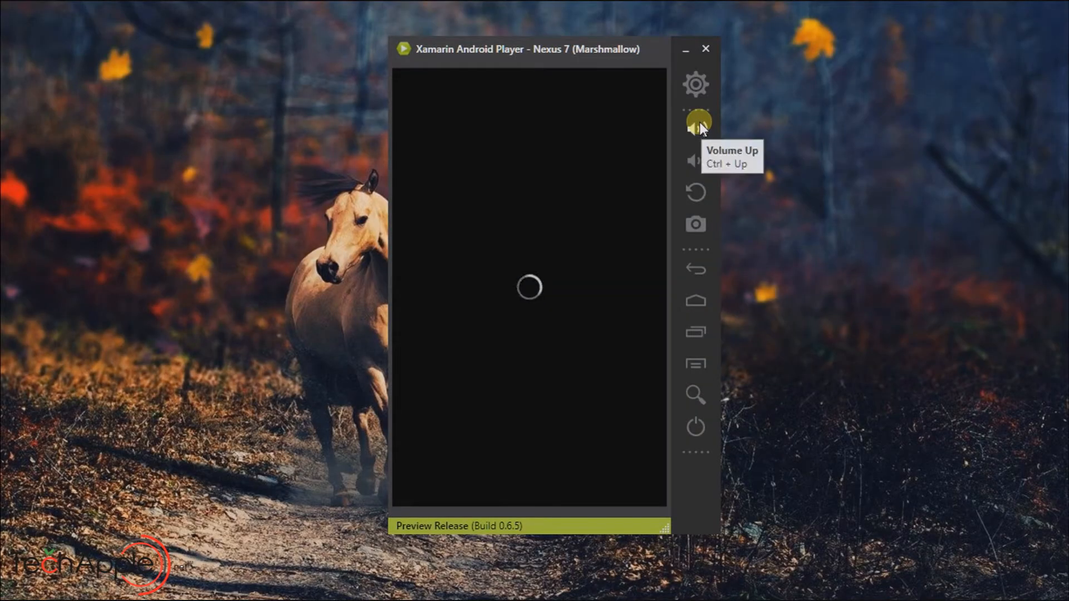
mouse_move(695, 191)
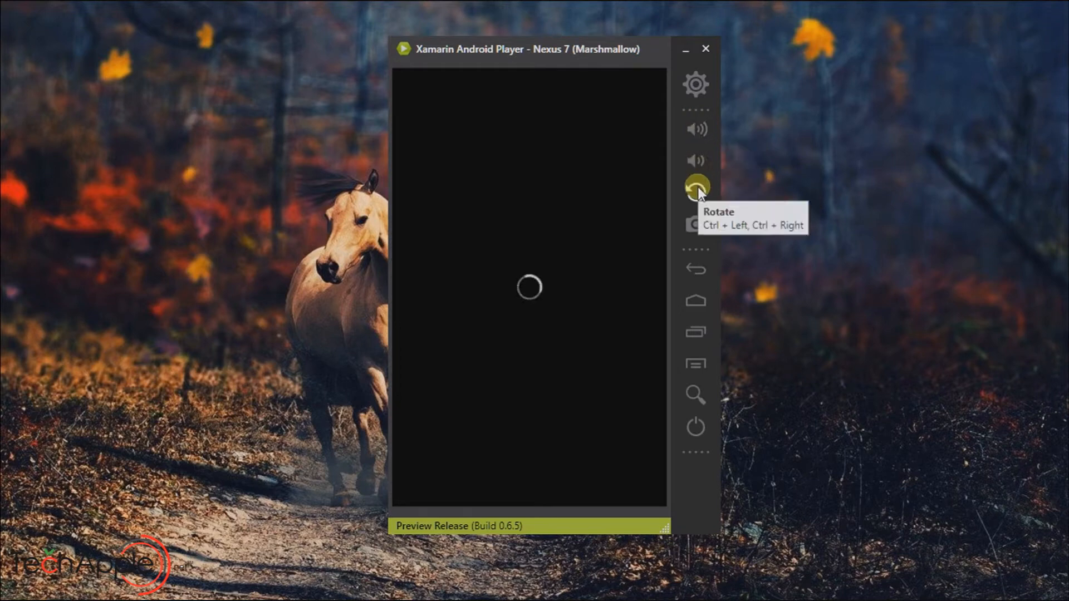
mouse_move(696, 223)
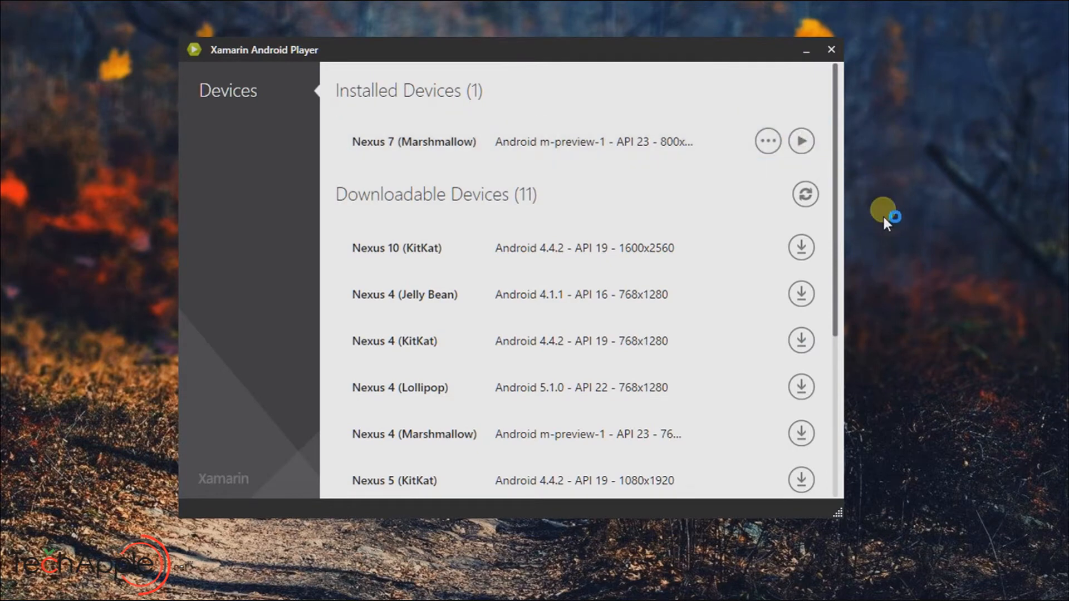
Launch the Nexus 7 (Marshmallow) device from Xamarin Android Player's Devices list.
left_click(801, 141)
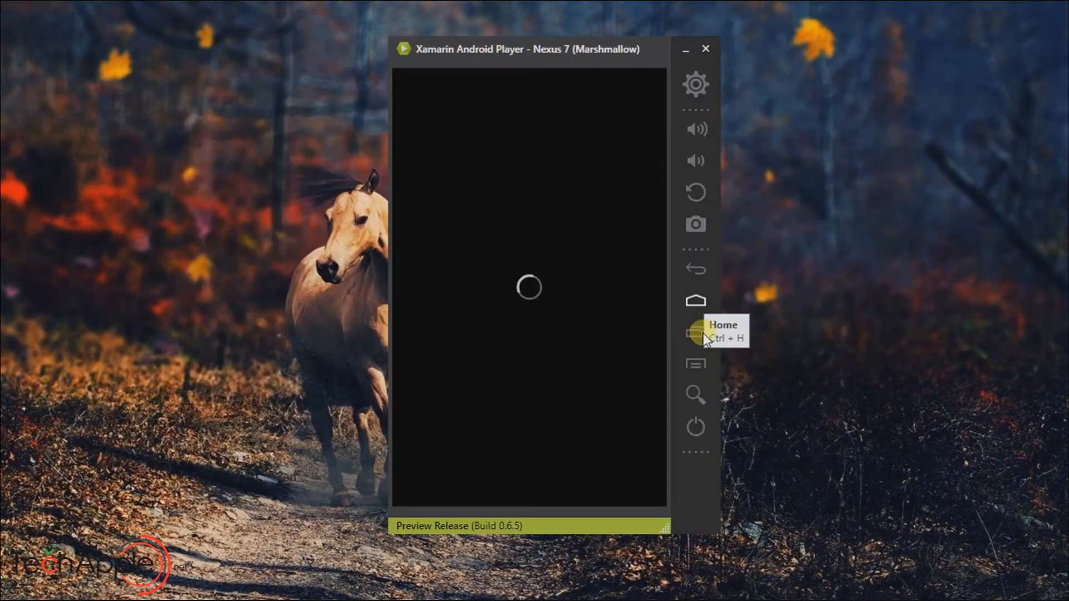
mouse_move(695, 332)
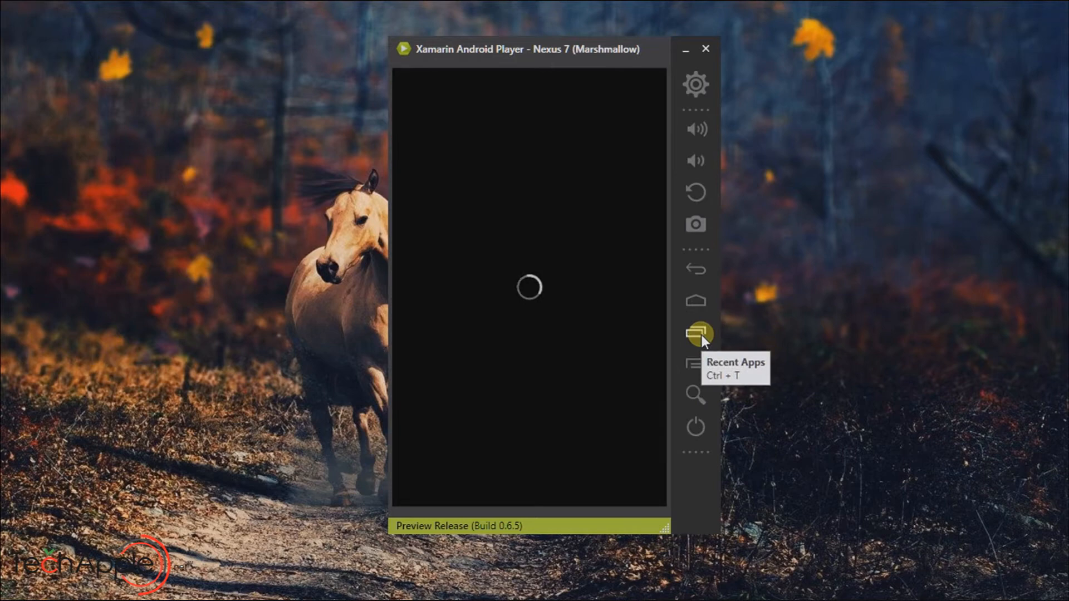
mouse_move(695, 362)
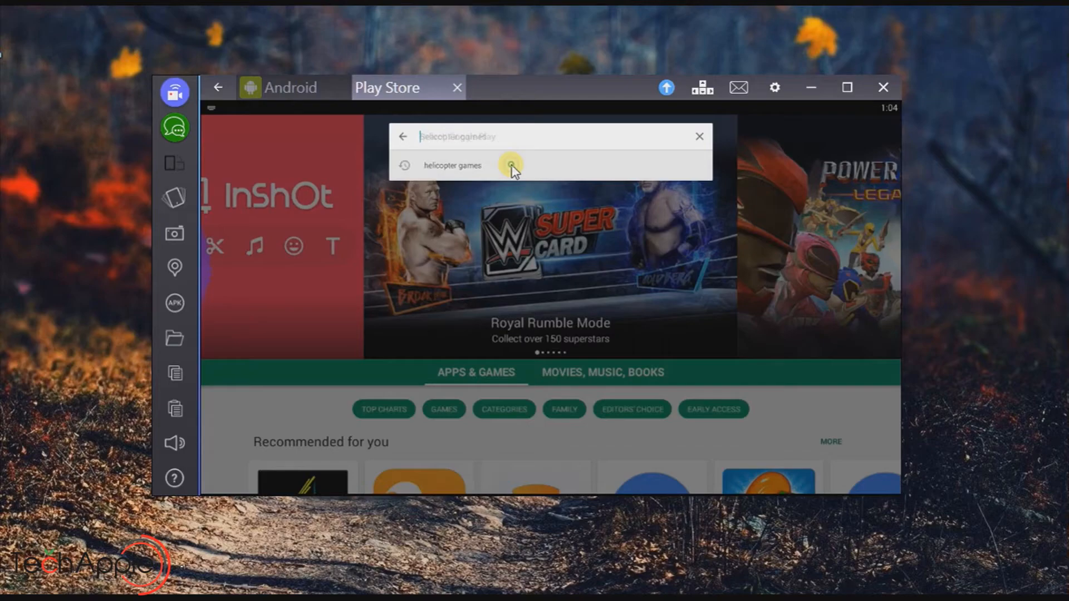
Search BlueStacks Play Store for 'helicopter games' and open Gunship Strike 3D.
left_click(511, 166)
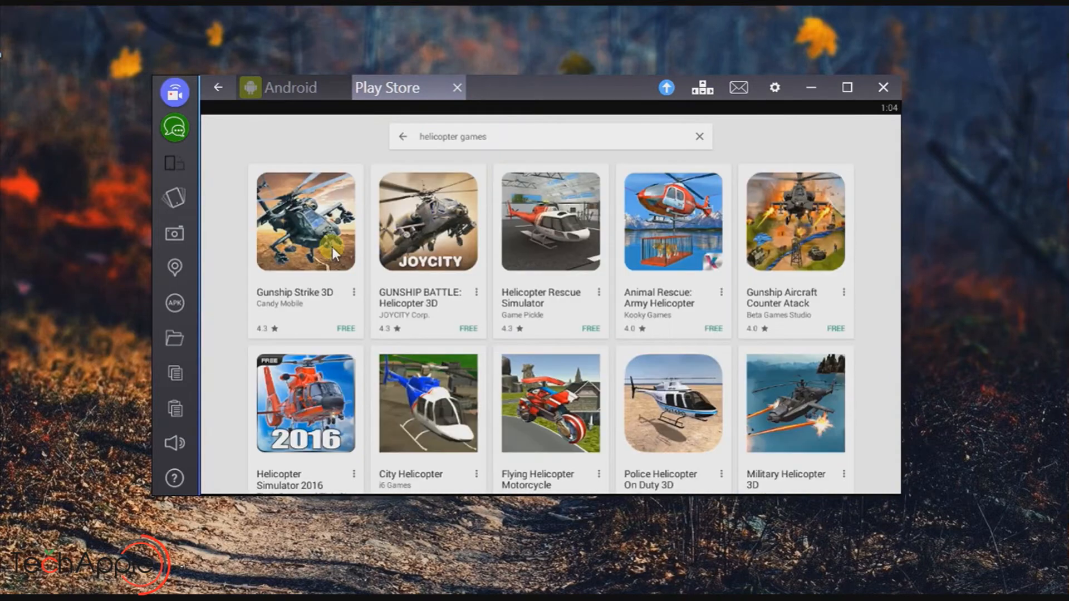
left_click(305, 220)
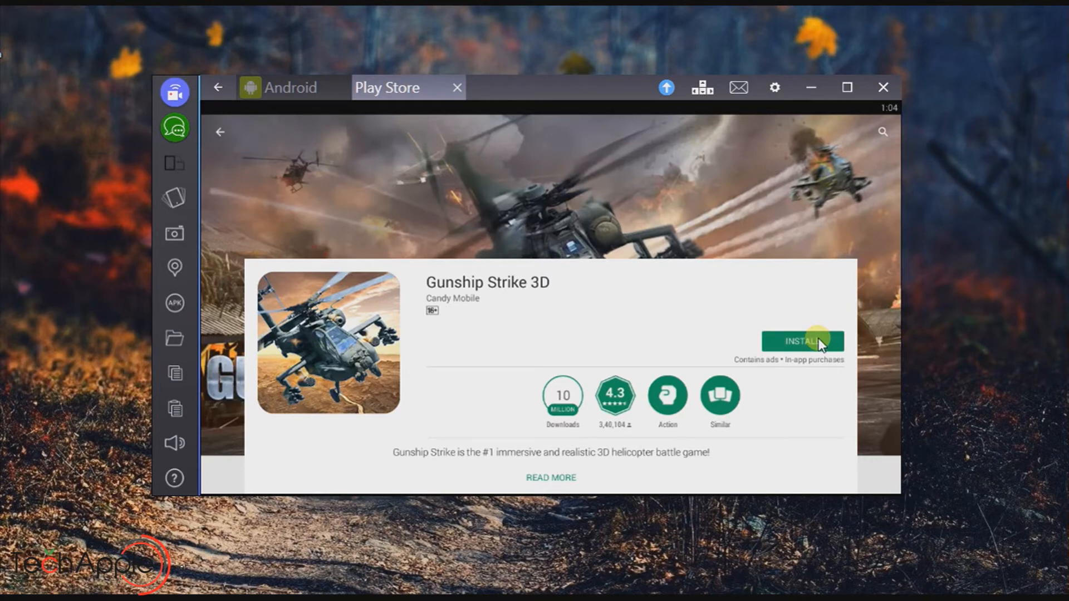
mouse_move(763, 339)
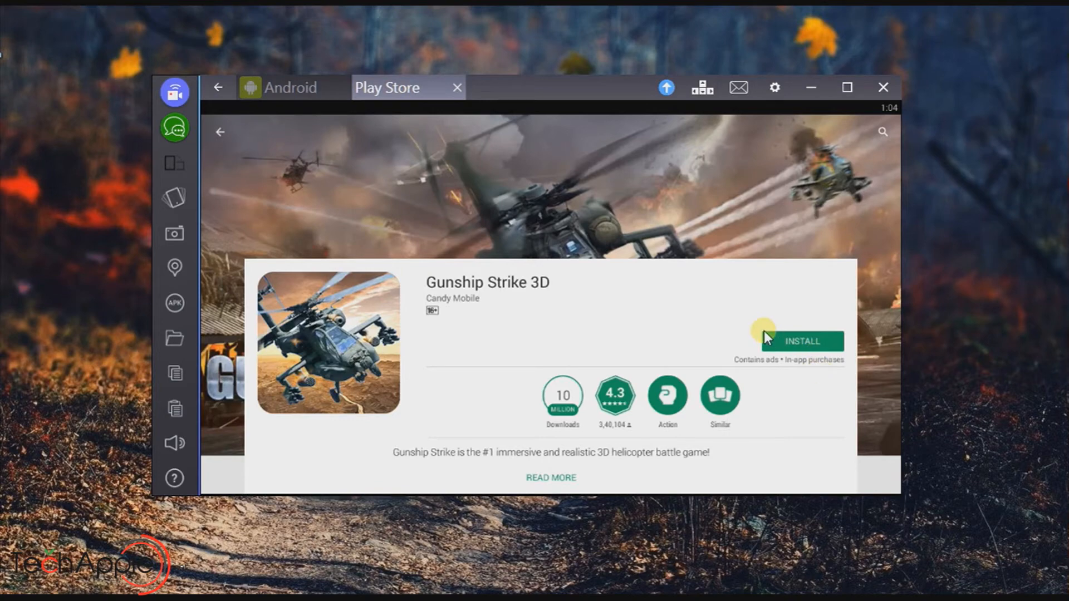
Install Gunship Strike 3D in BlueStacks.
left_click(802, 341)
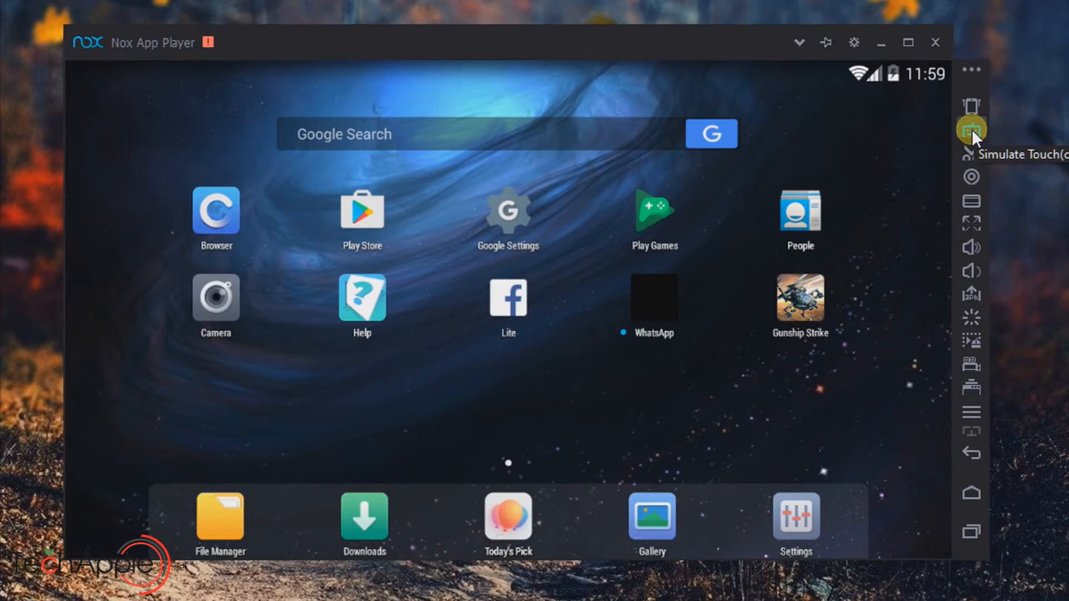
mouse_move(898, 143)
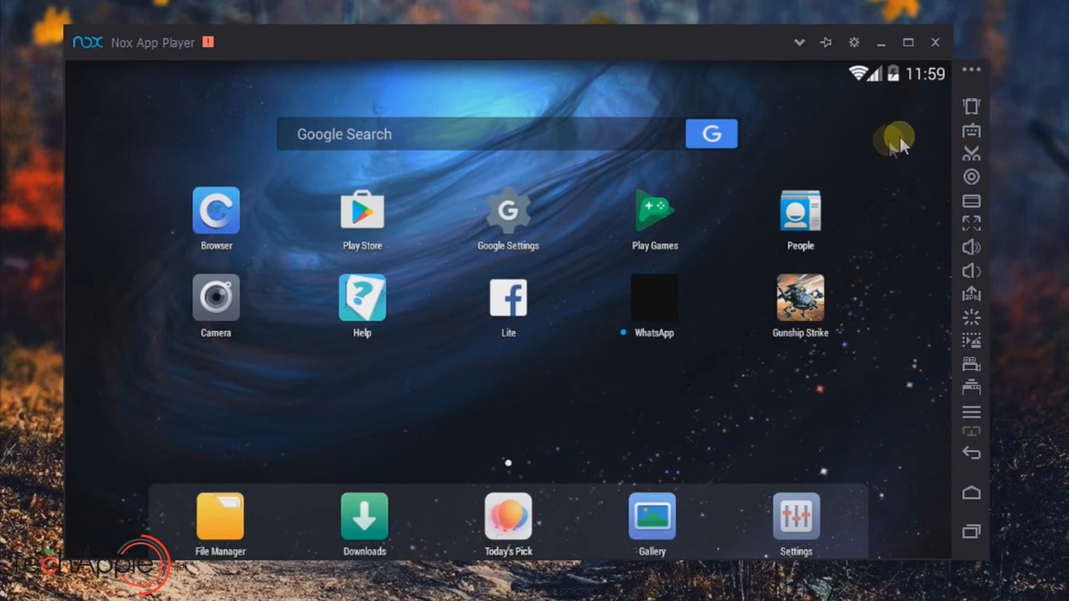
mouse_move(972, 131)
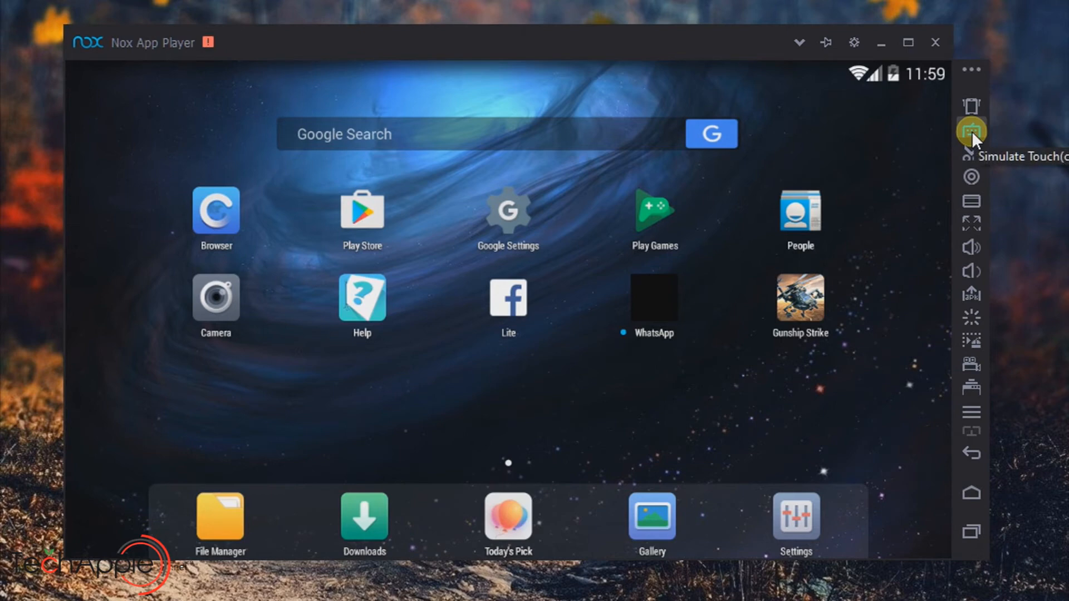
left_click(971, 130)
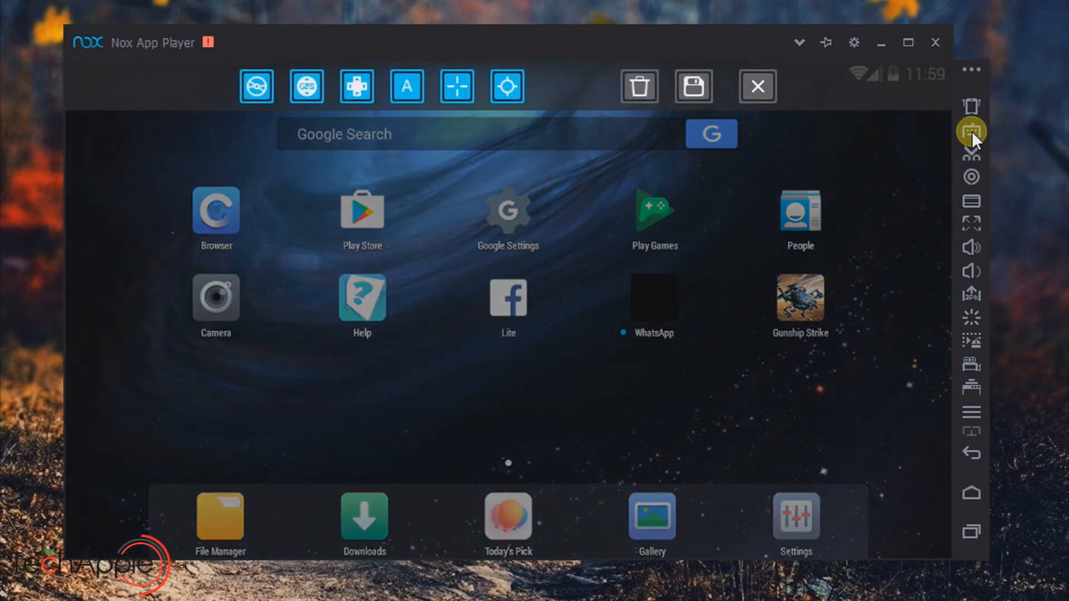
mouse_move(455, 87)
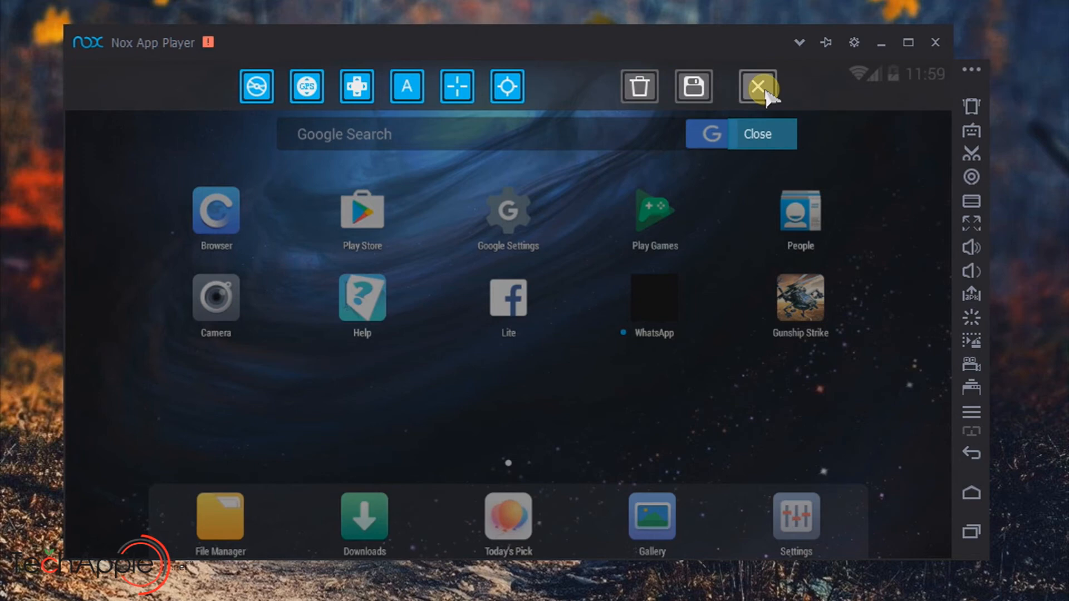
left_click(754, 87)
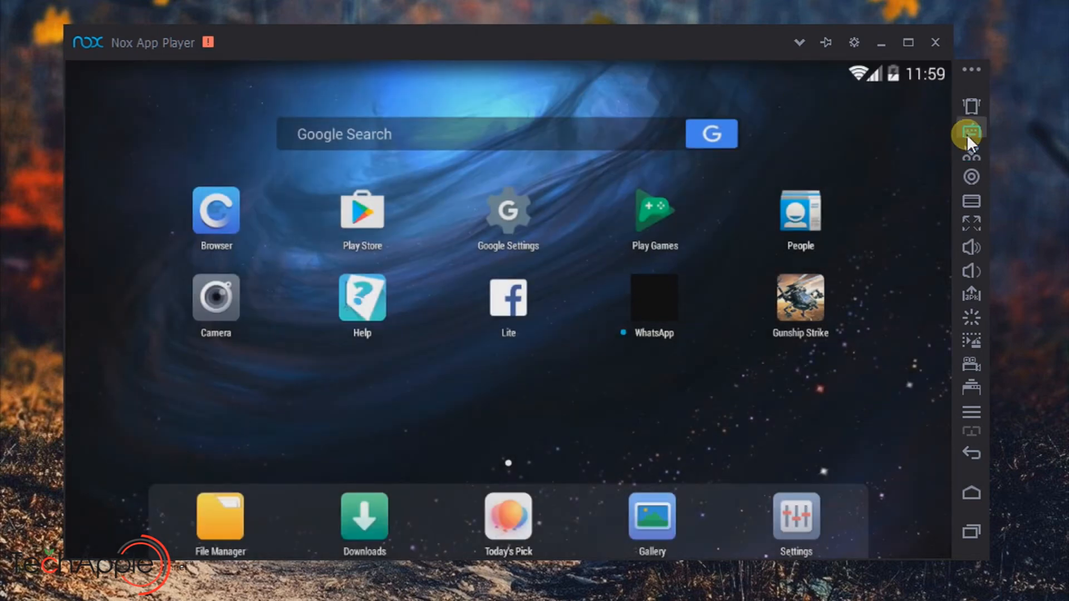
left_click(970, 134)
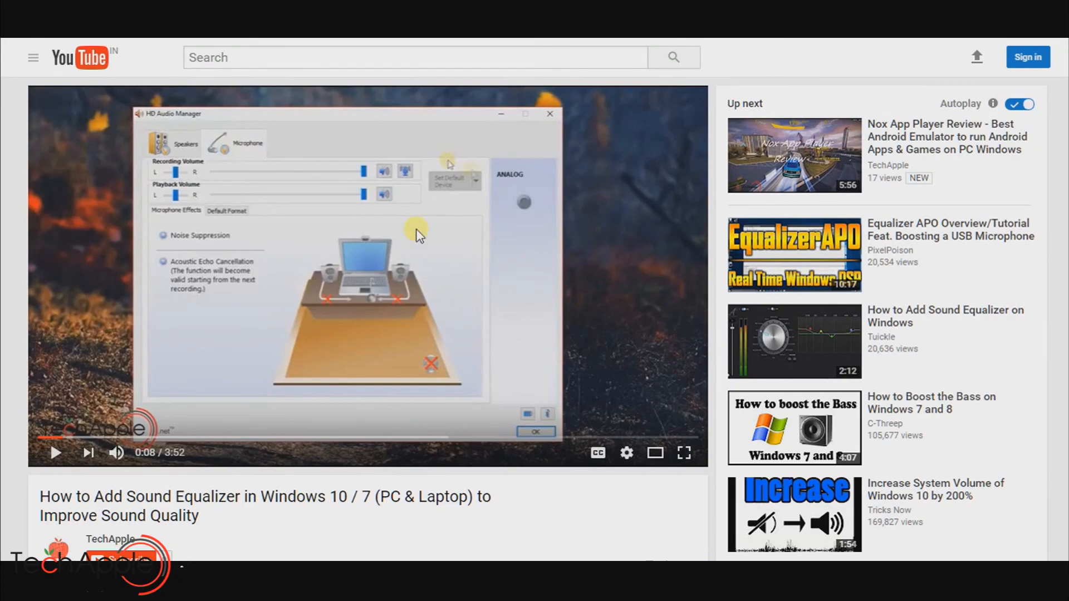
Scroll down to the video description's sourceforge download links.
scroll("down", 3)
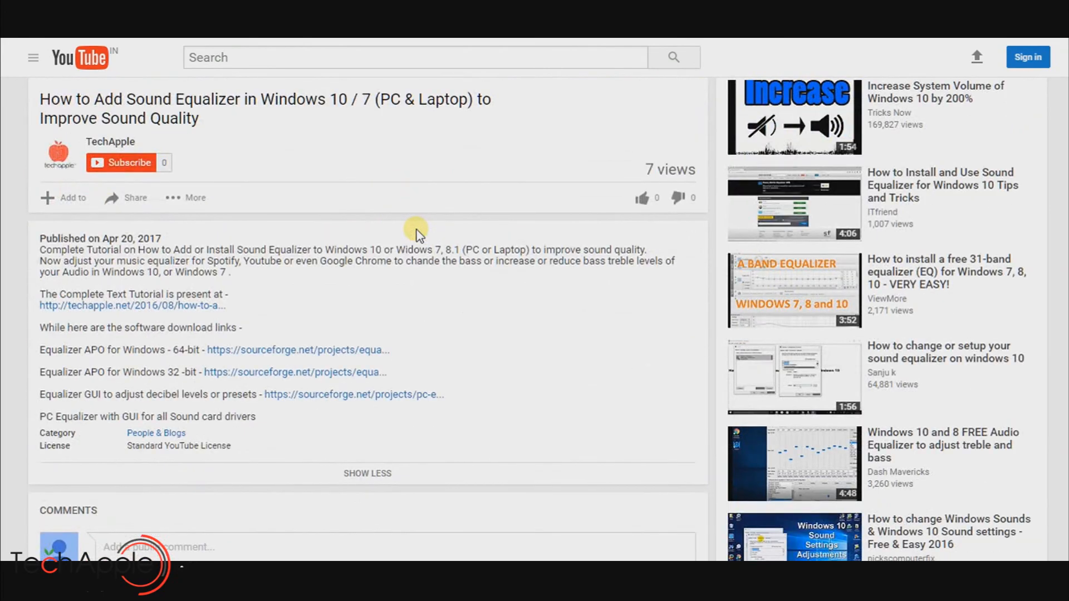
mouse_move(361, 372)
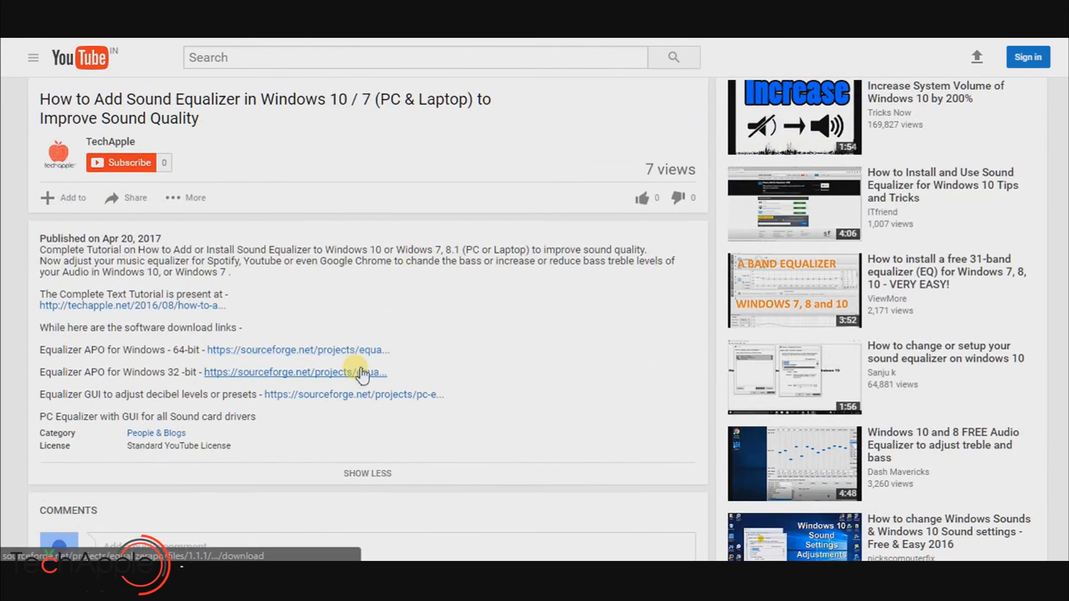
mouse_move(158, 313)
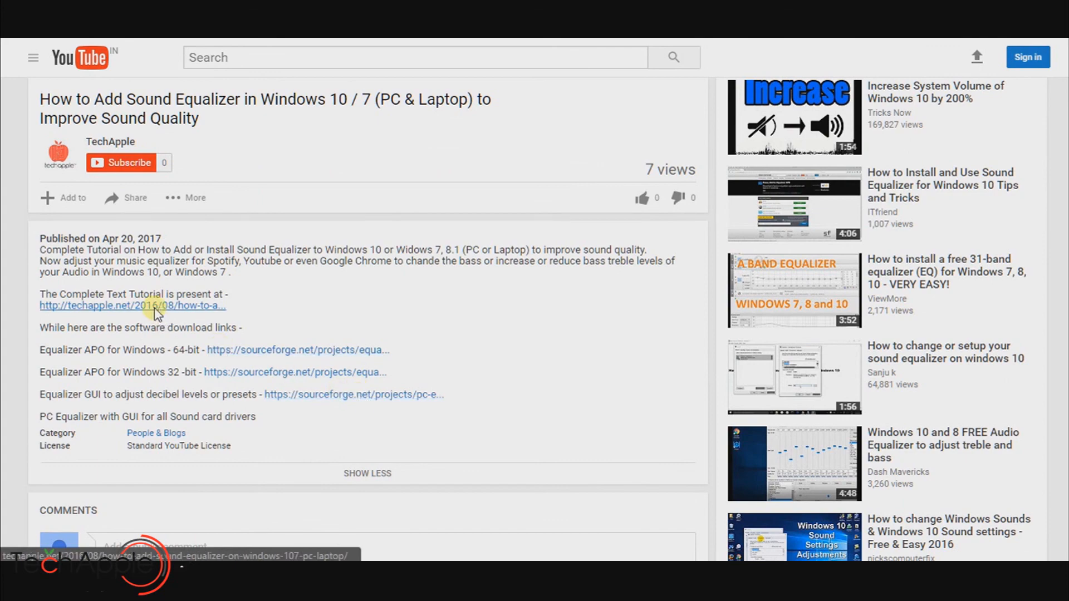